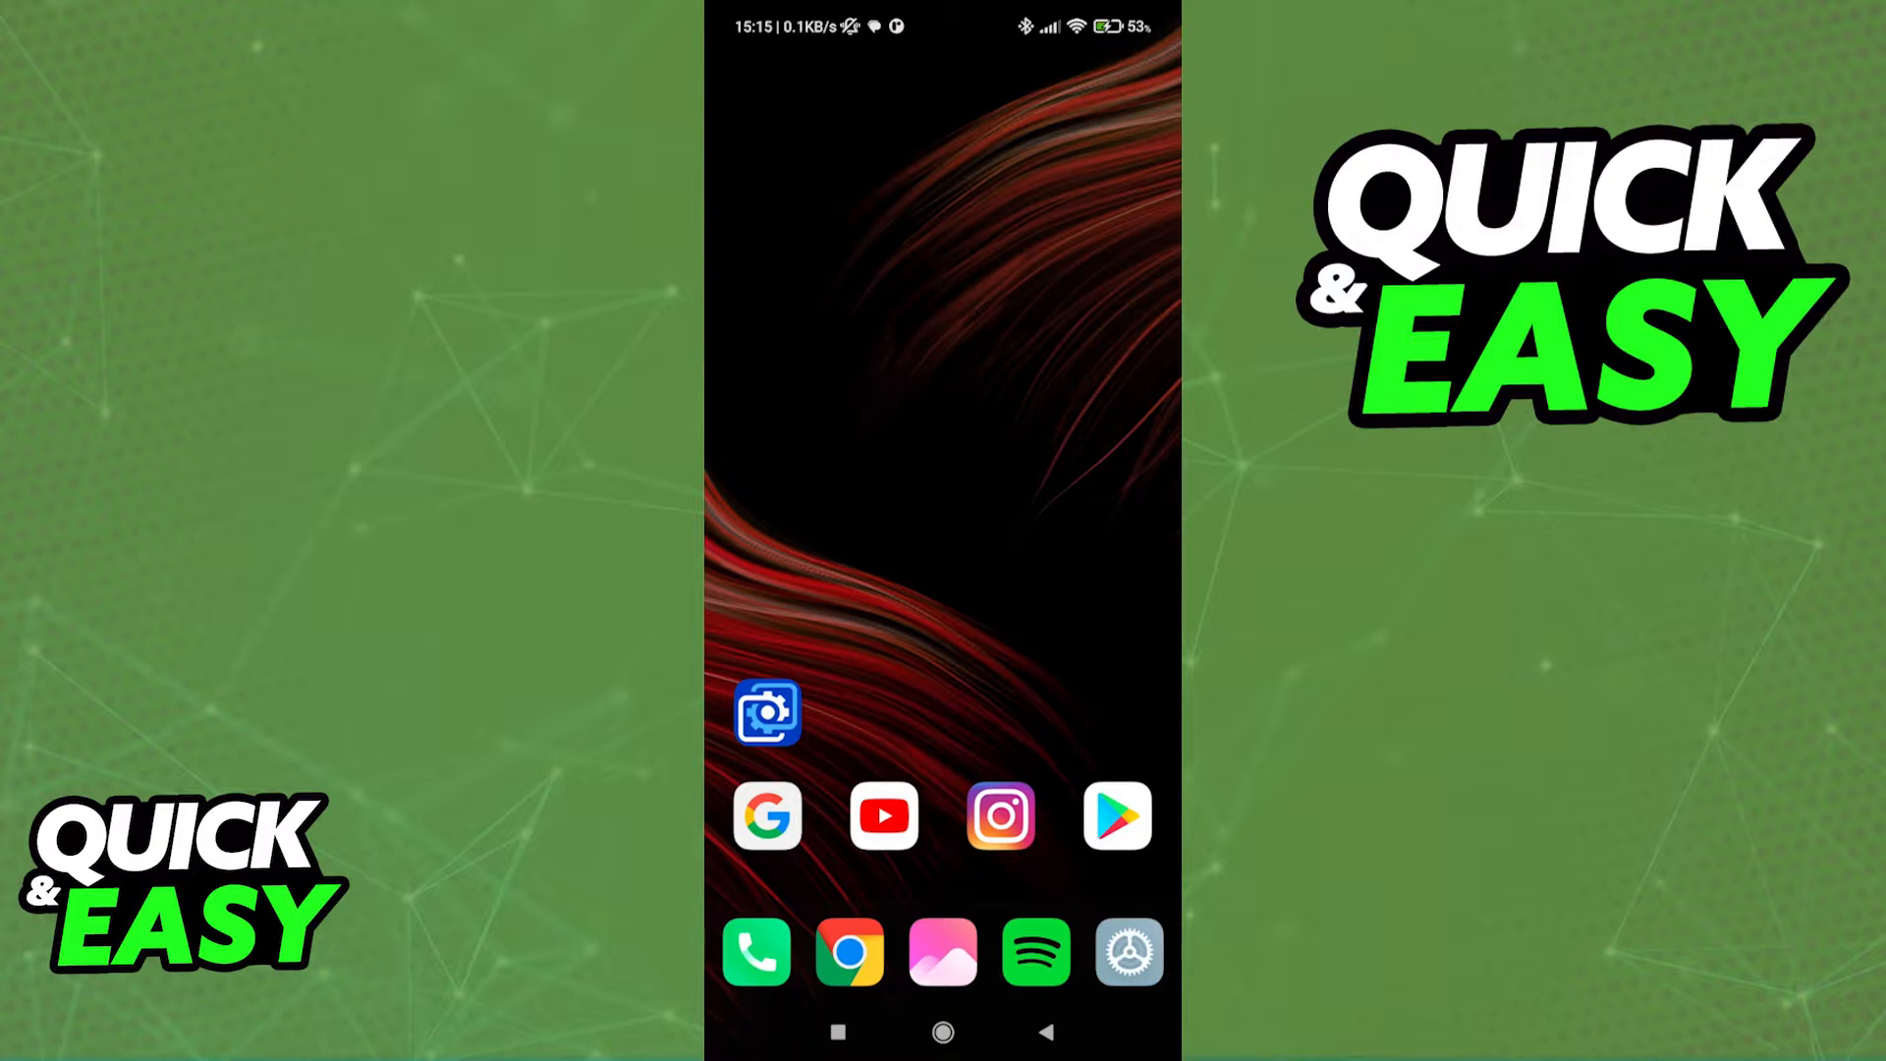
- Launch Wallpaper Engine from the home screen to show its wallpaper library
click(766, 711)
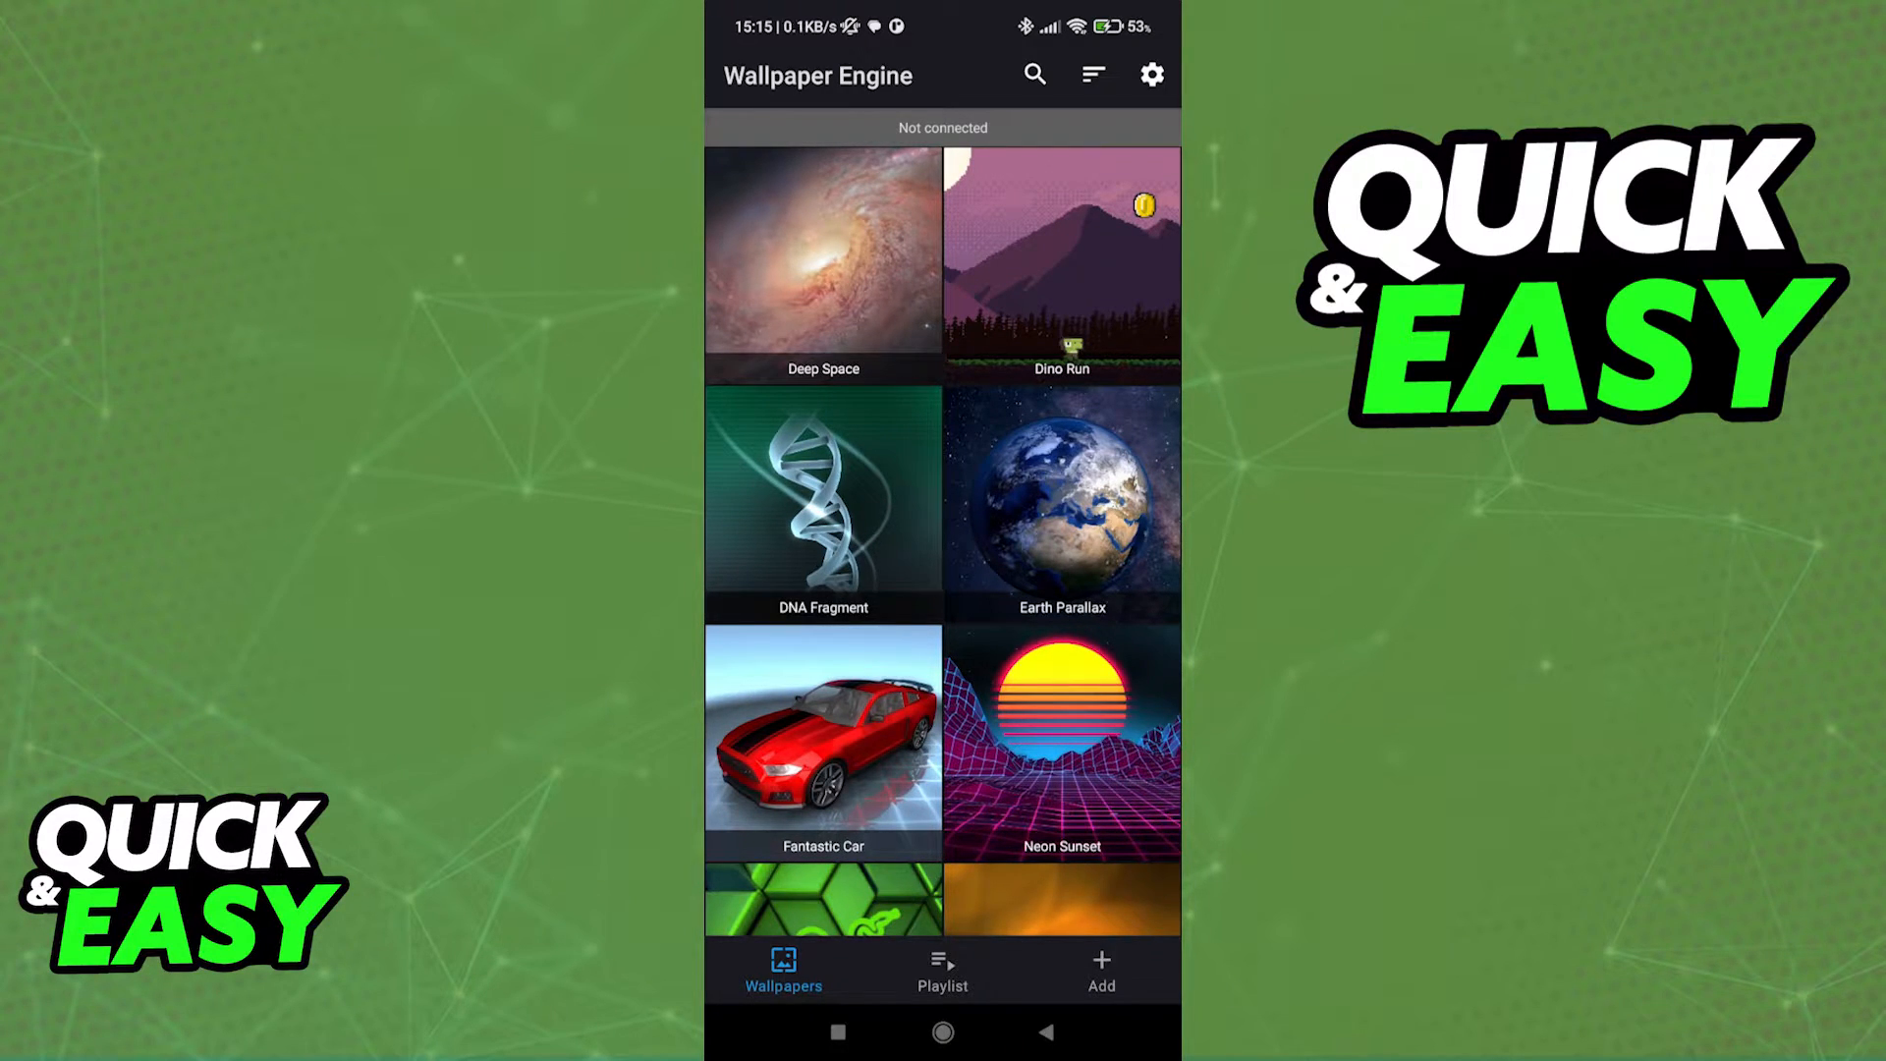
- Open the Deep Space wallpaper and apply it, bringing up the lockscreen notice
click(823, 254)
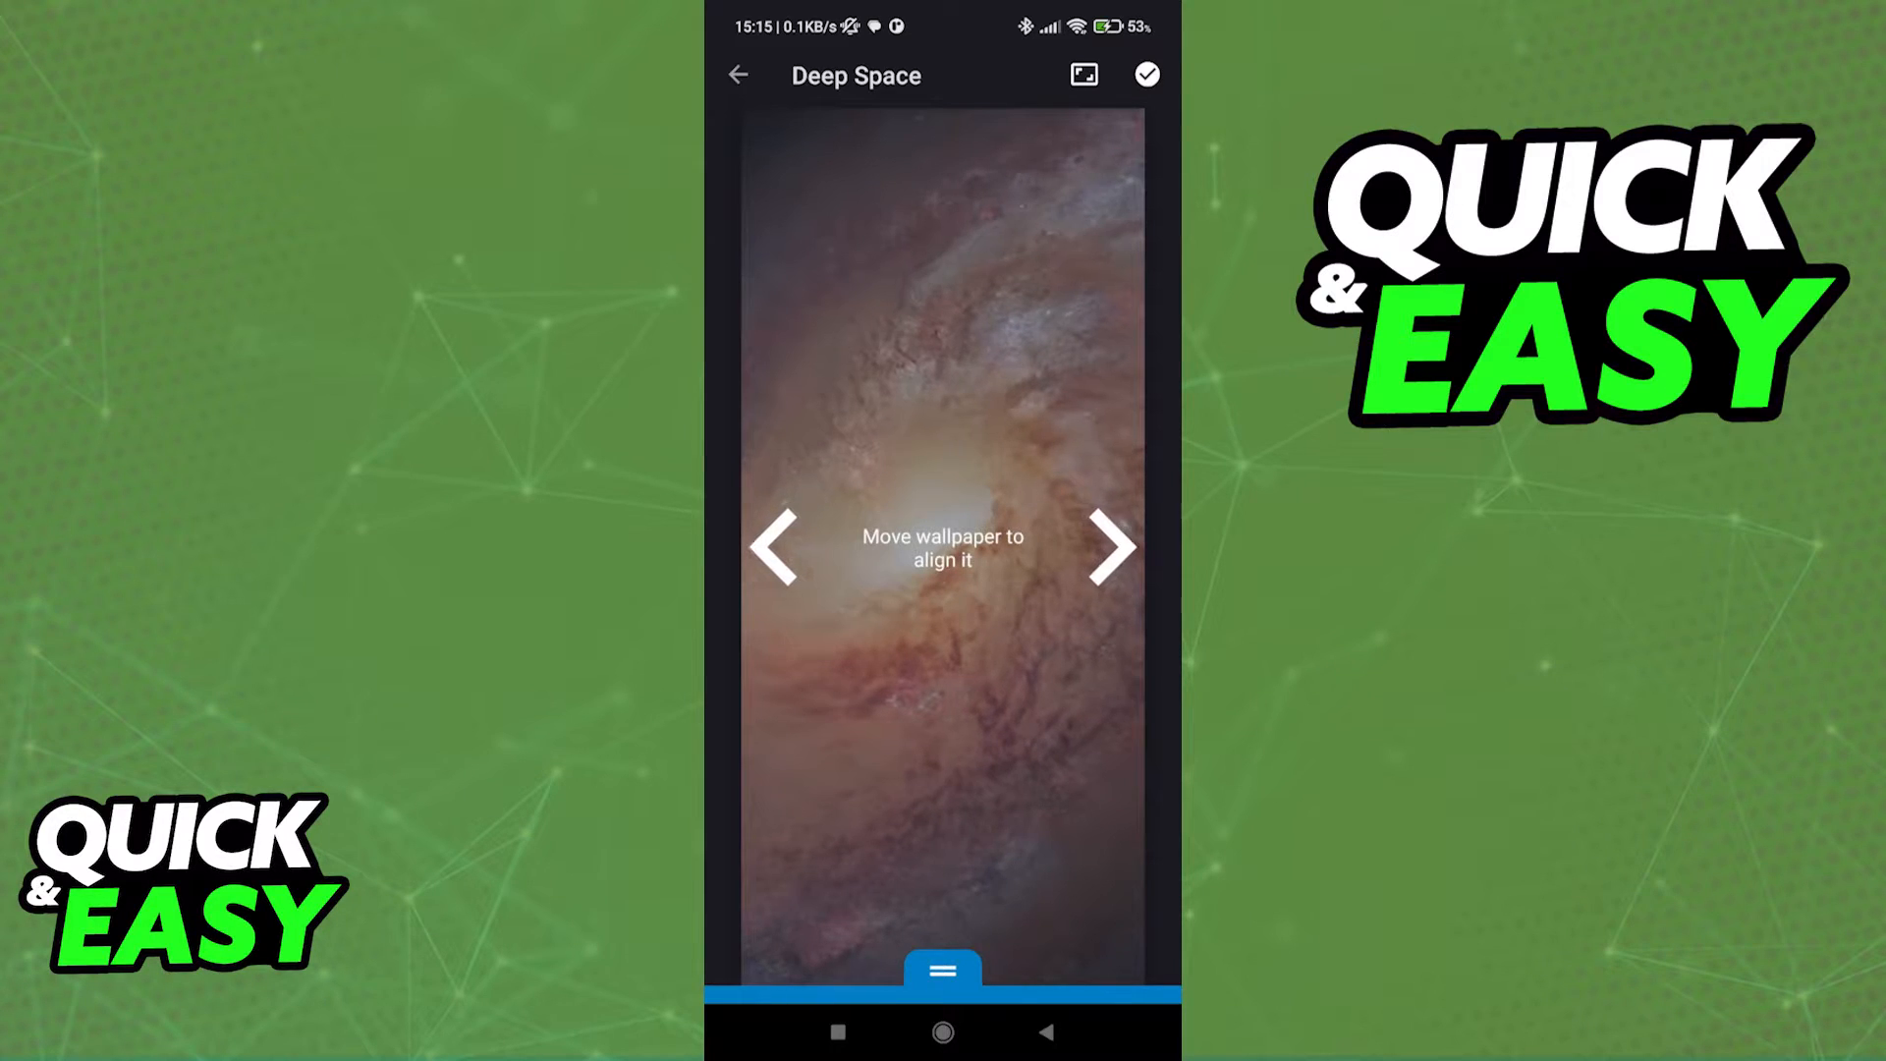
click(1143, 72)
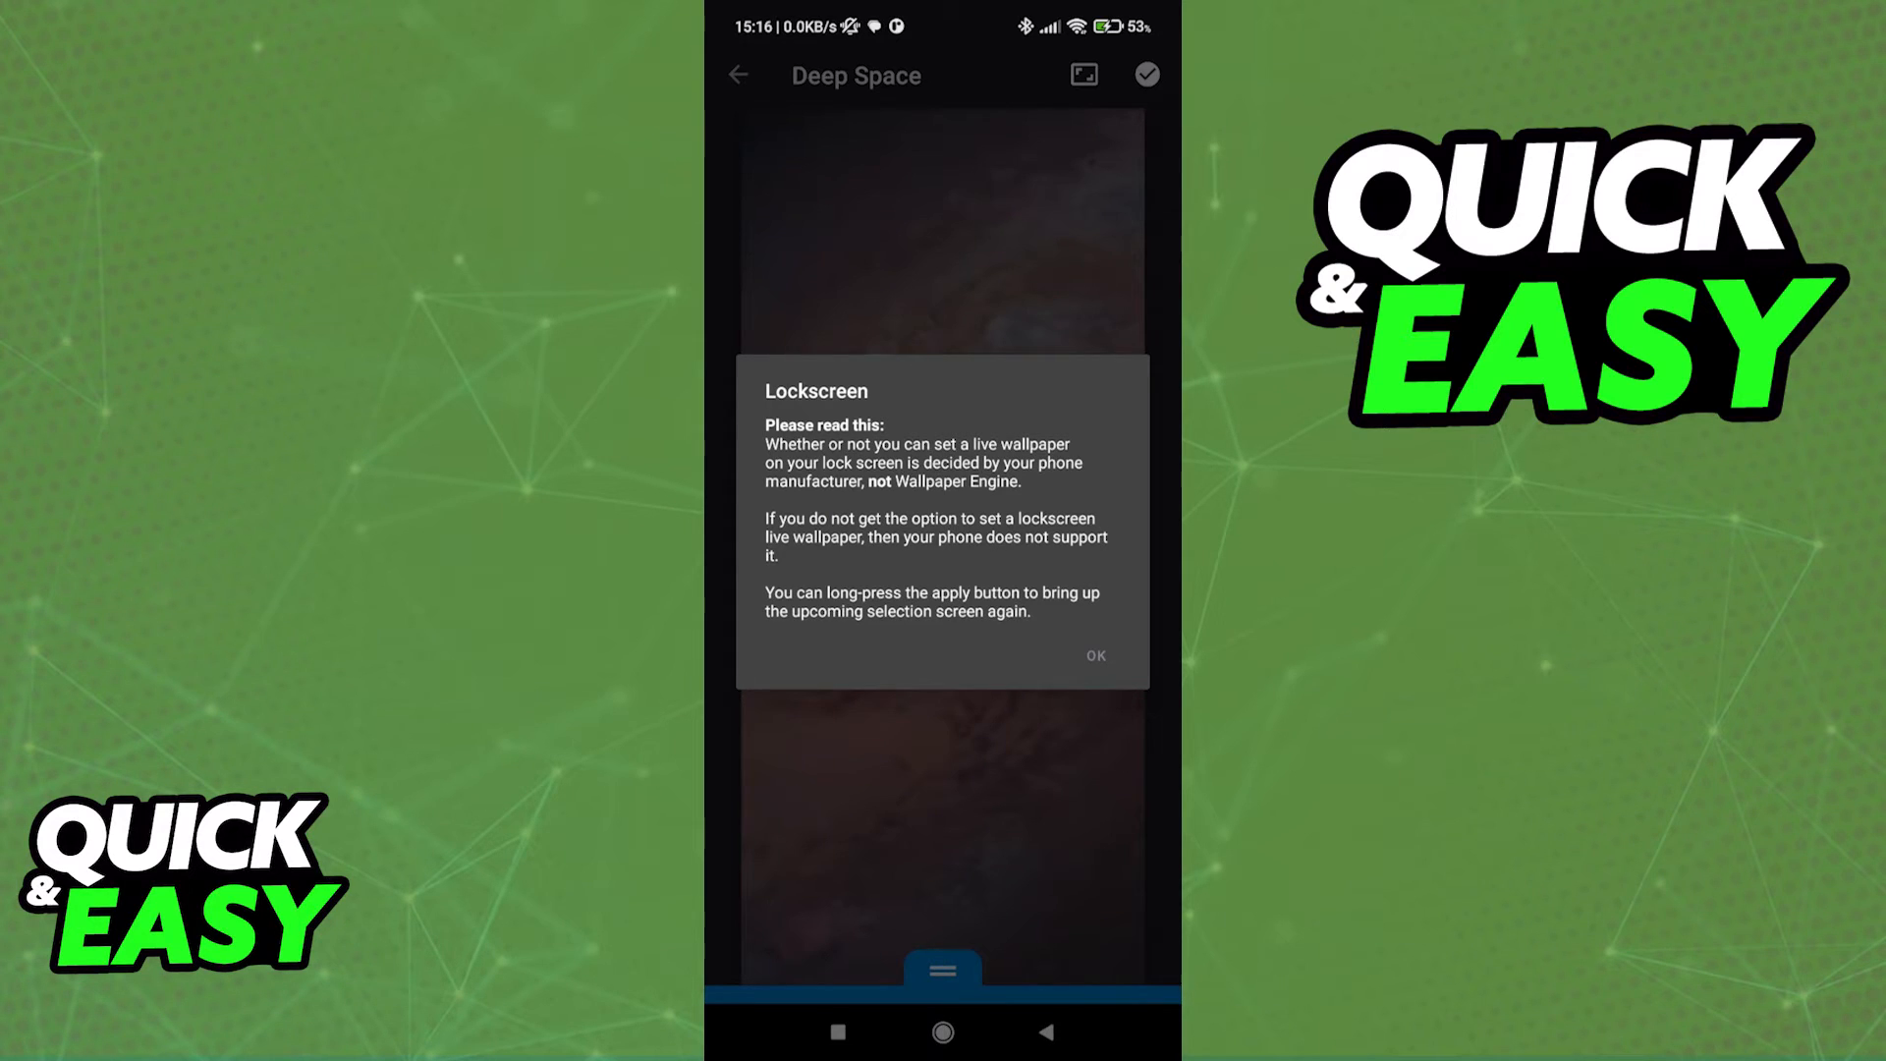
- Dismiss the lock-screen notice and set Deep Space on home screen and lock screen
click(1094, 656)
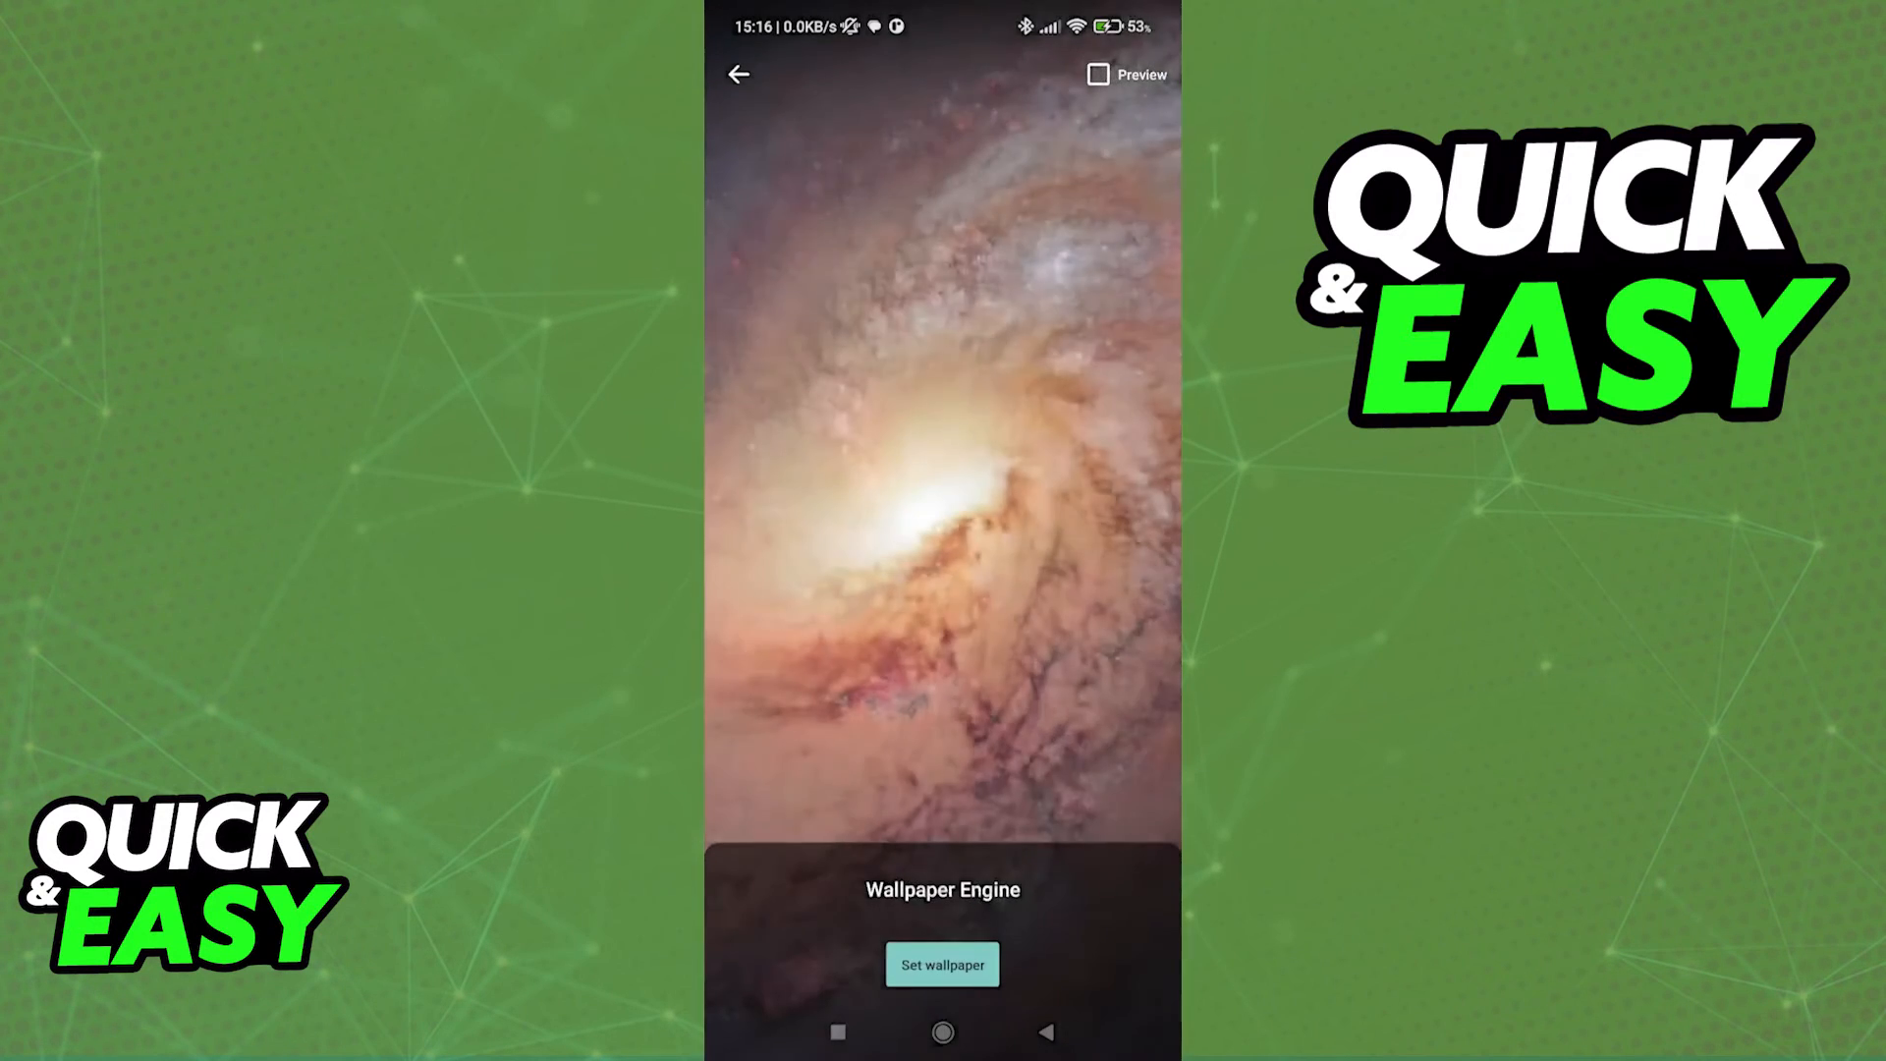
click(941, 963)
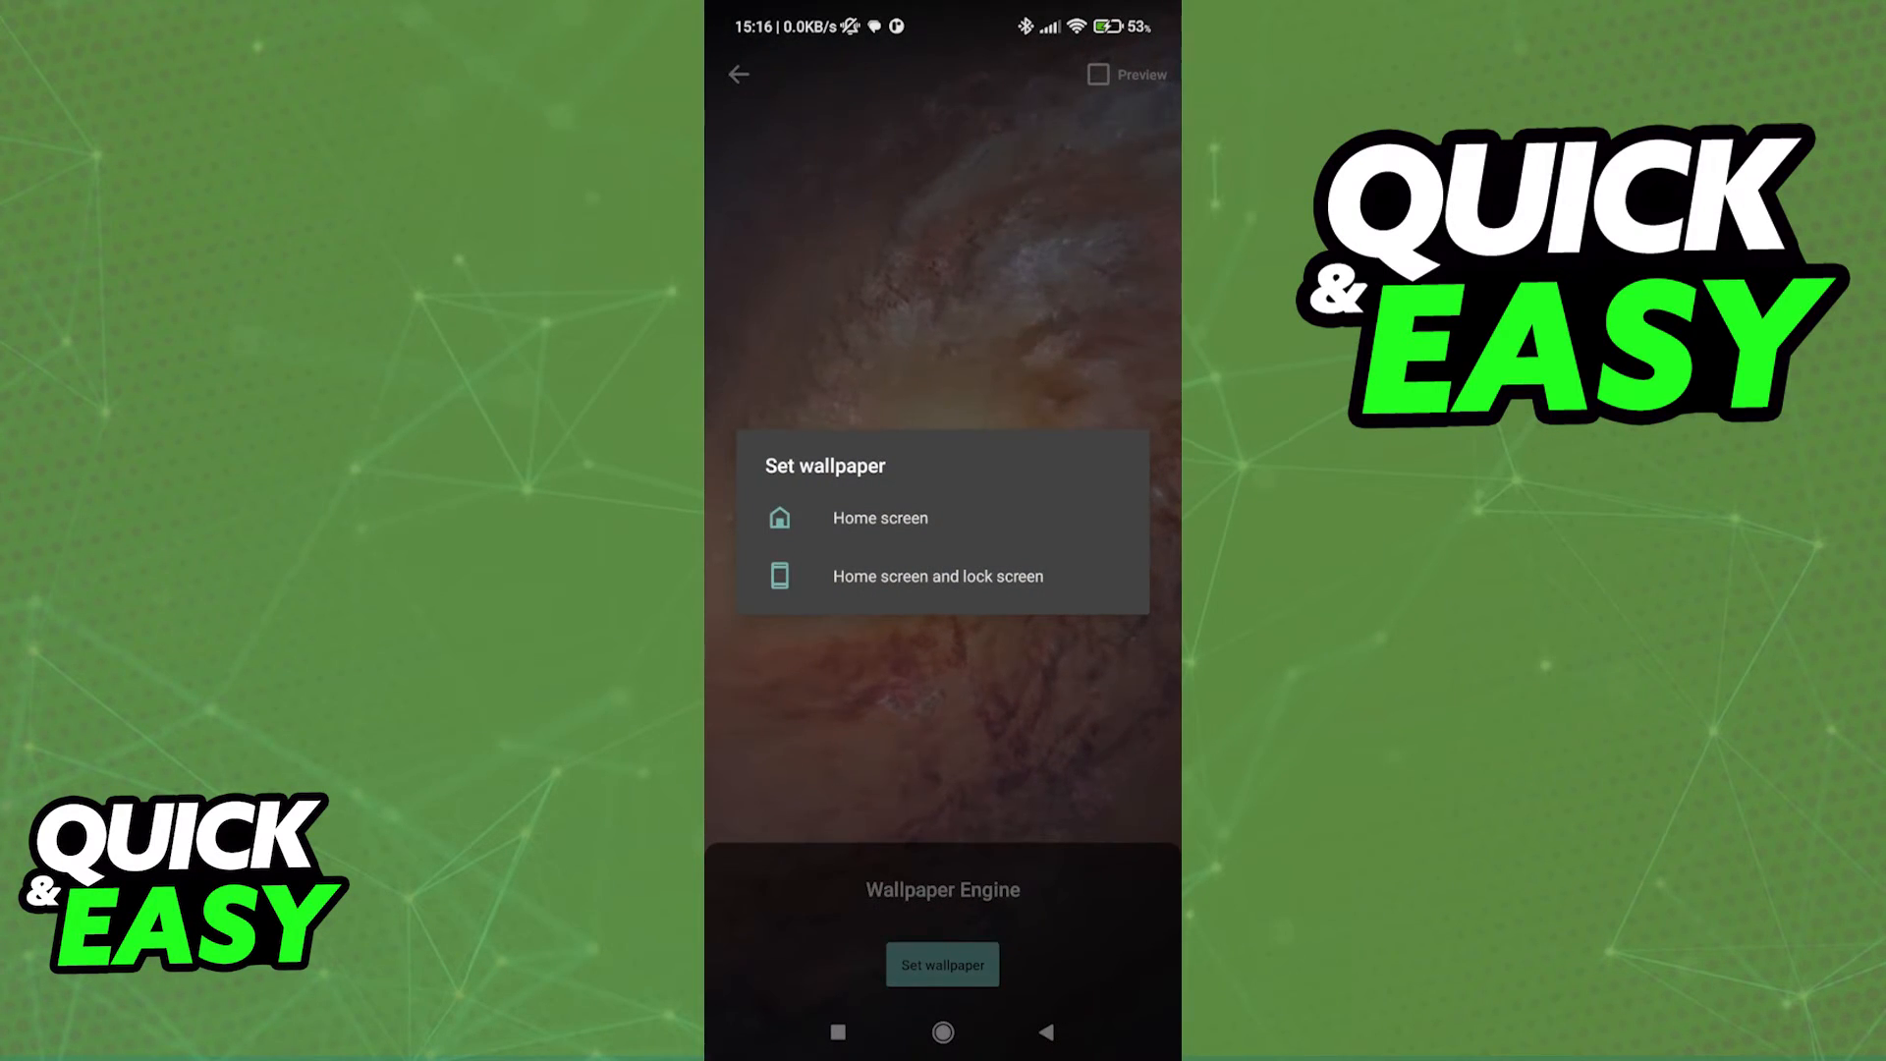
click(925, 589)
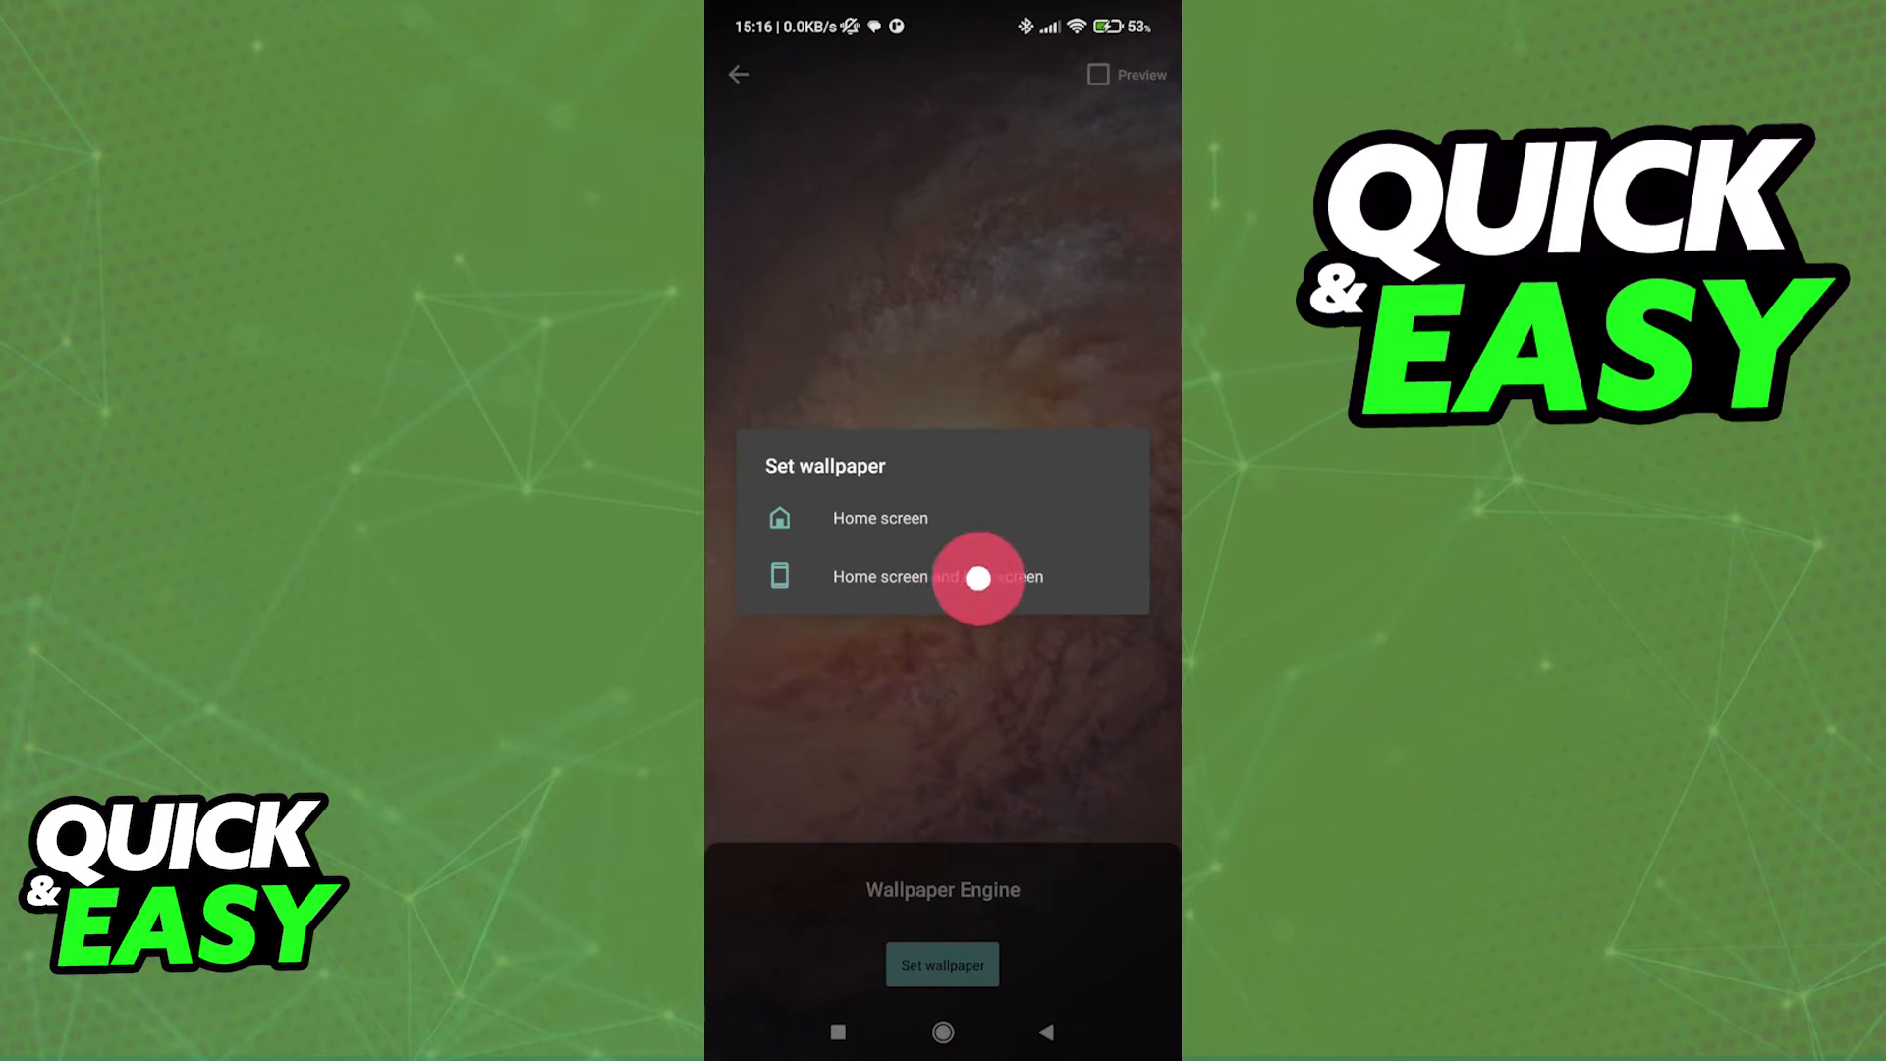
click(978, 575)
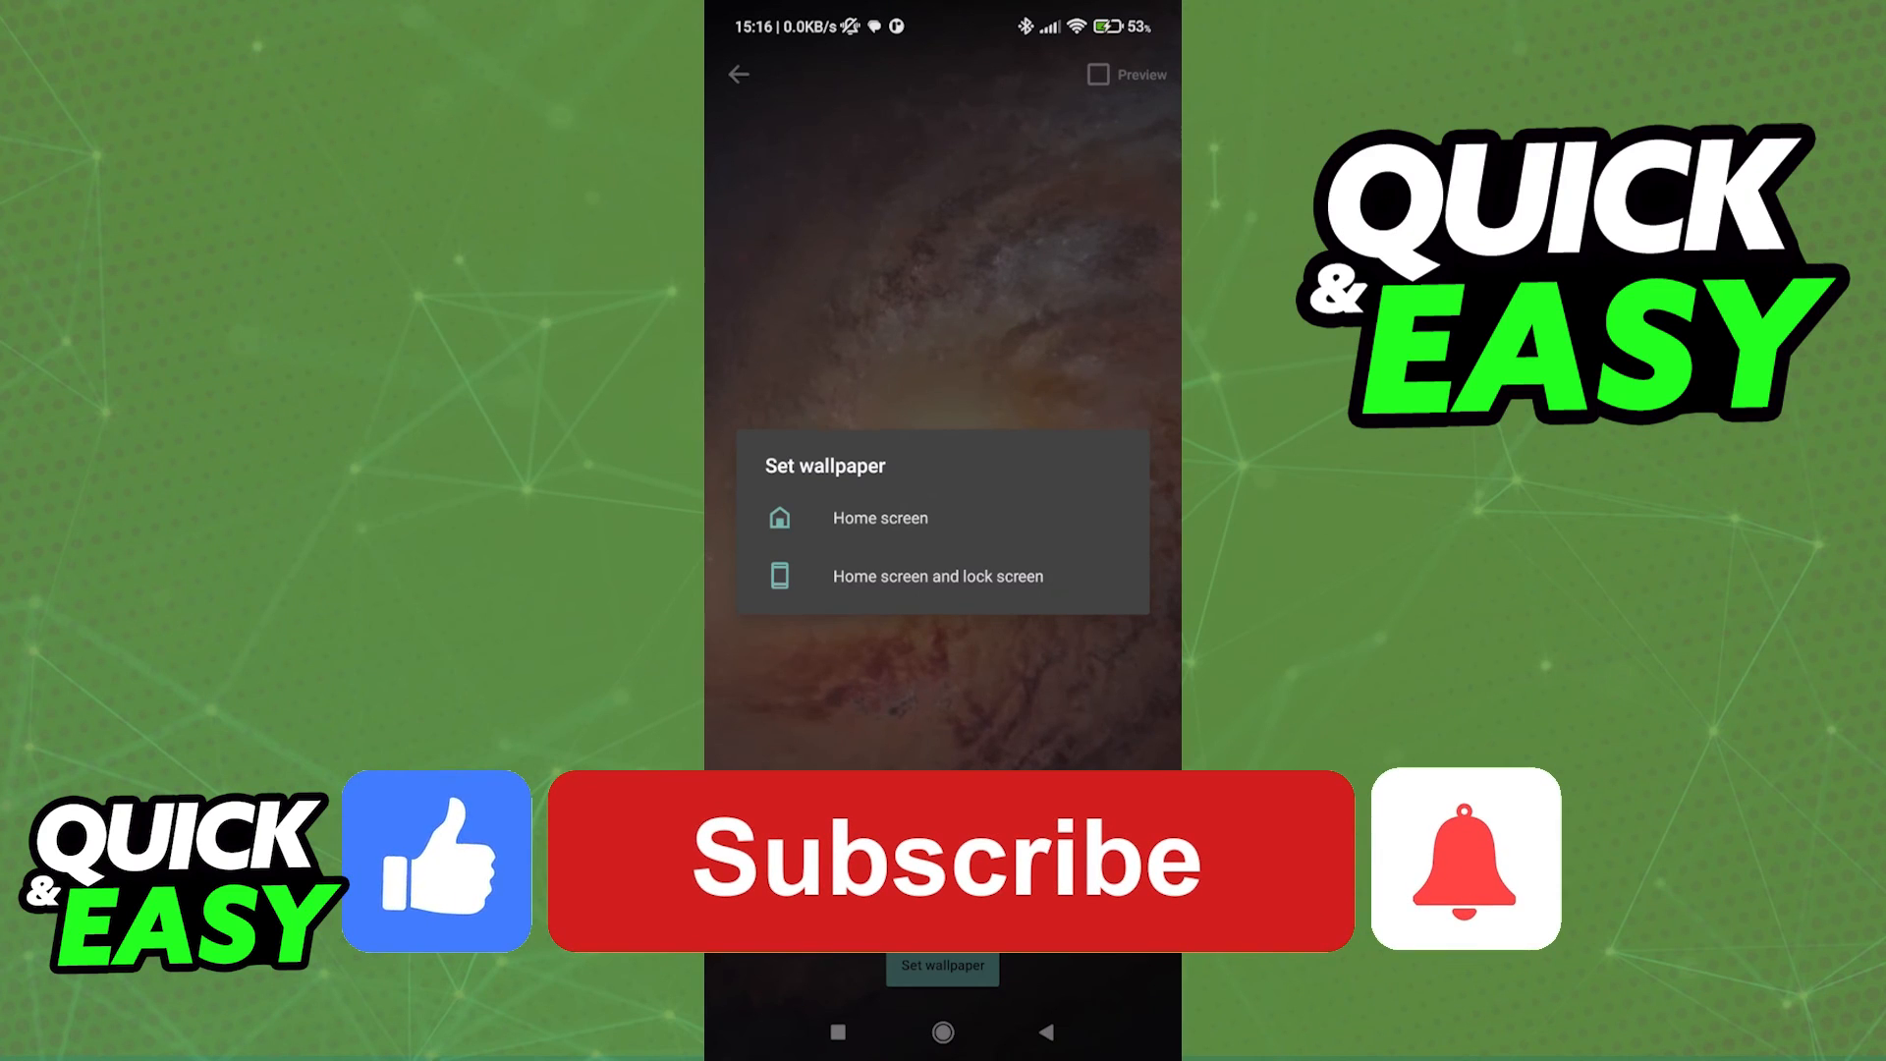
click(949, 859)
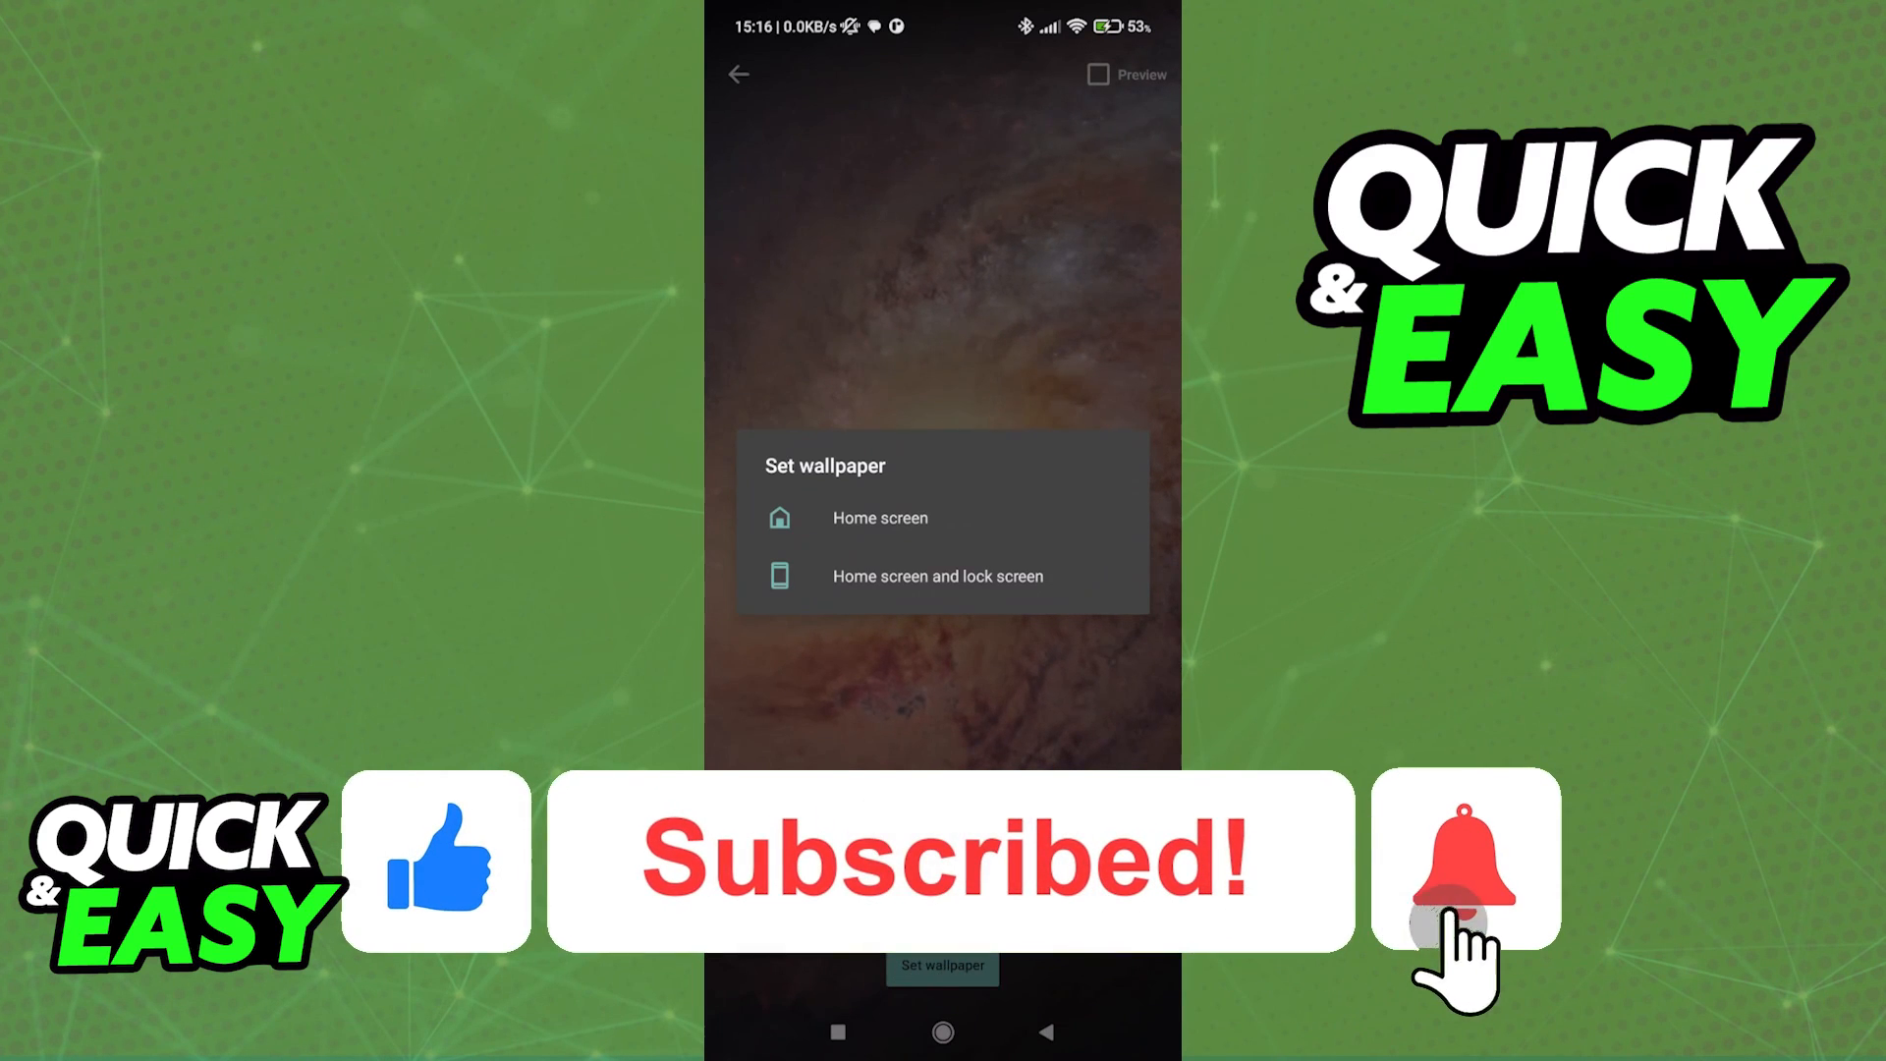